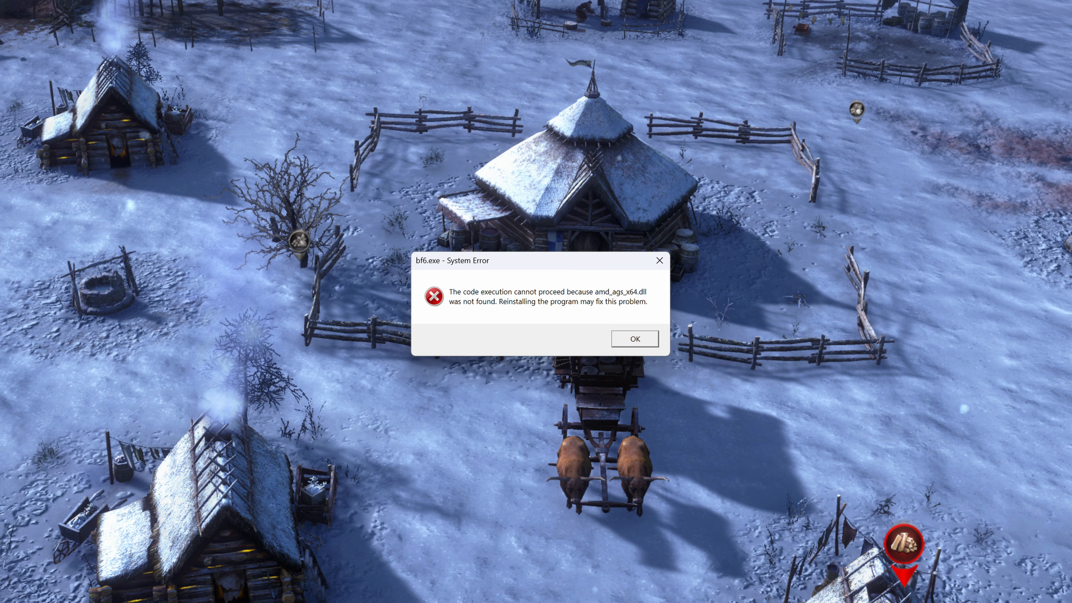
Dismiss the missing amd_ags_x64.dll error and bring up the bf6 shortcut's context menu.
left_click(634, 339)
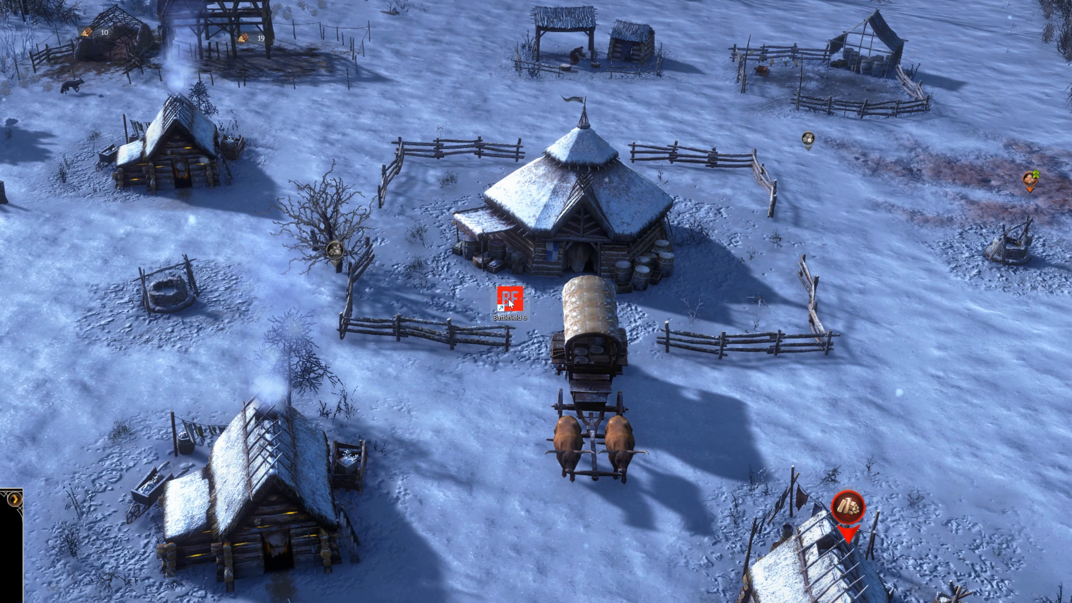
right_click(513, 299)
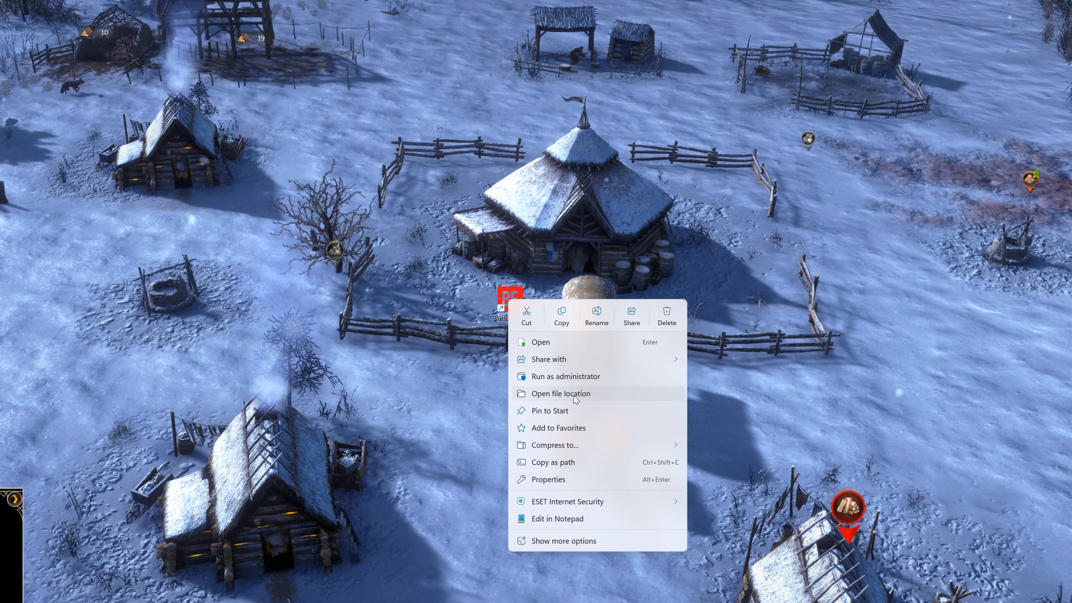
Open the bf6 install location and browse the Battlefield 6 x64 subfolder.
left_click(561, 393)
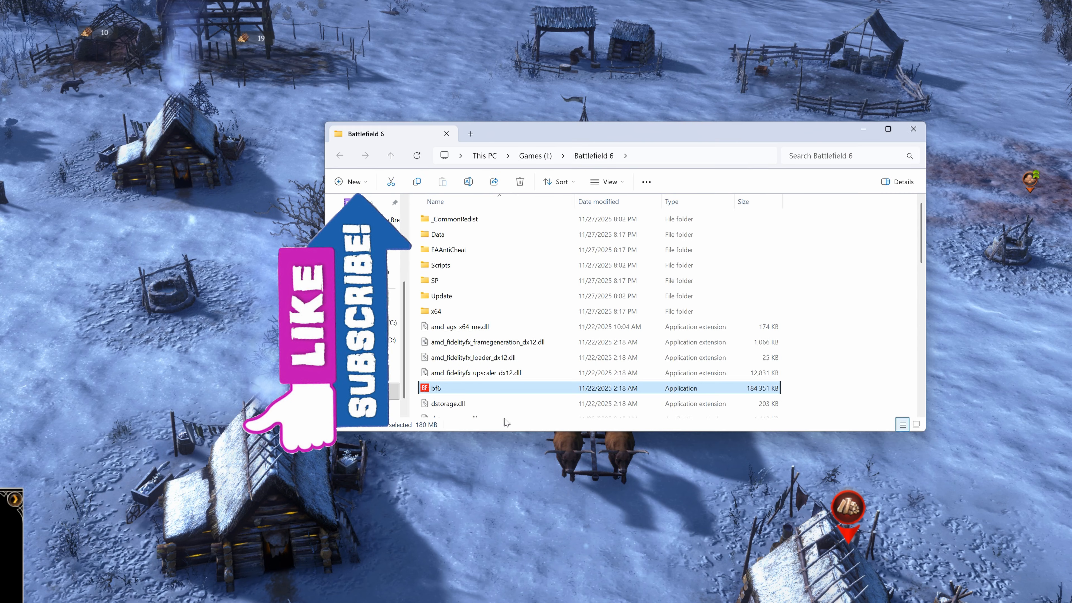
mouse_move(493, 347)
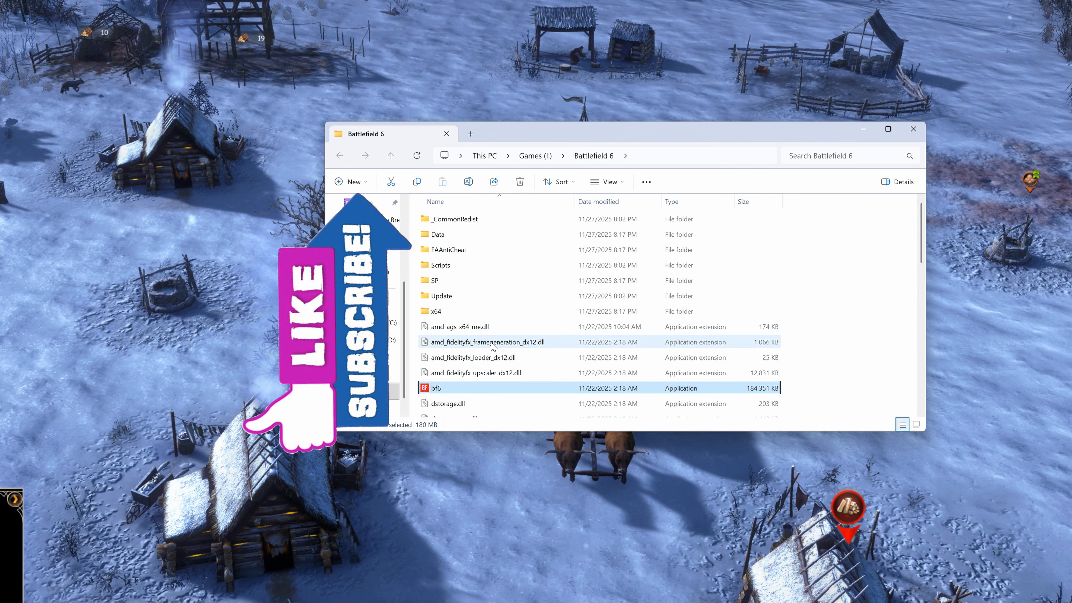
double_click(437, 311)
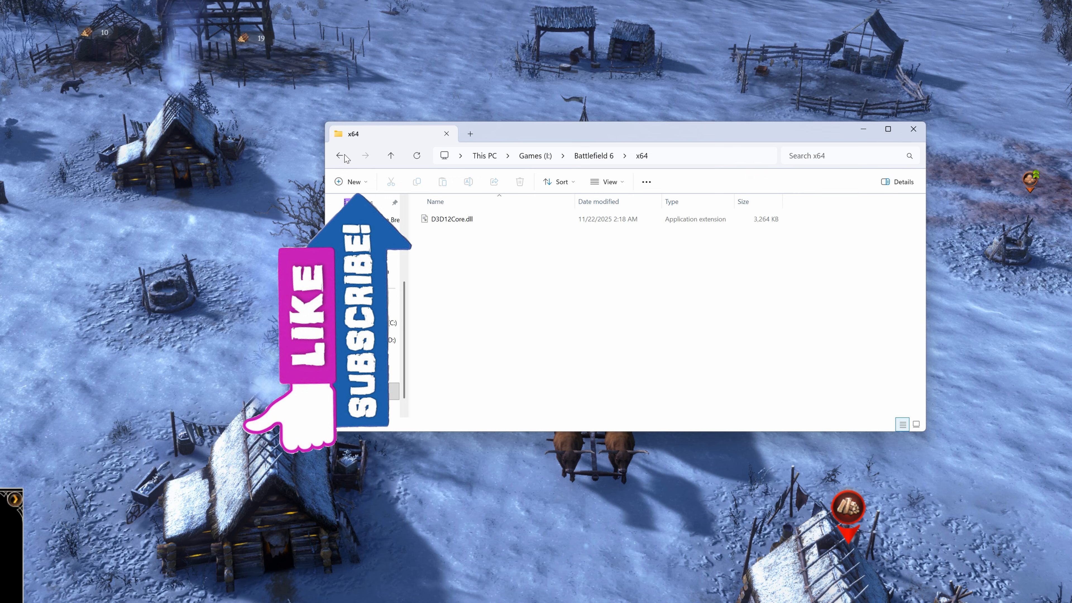
left_click(340, 155)
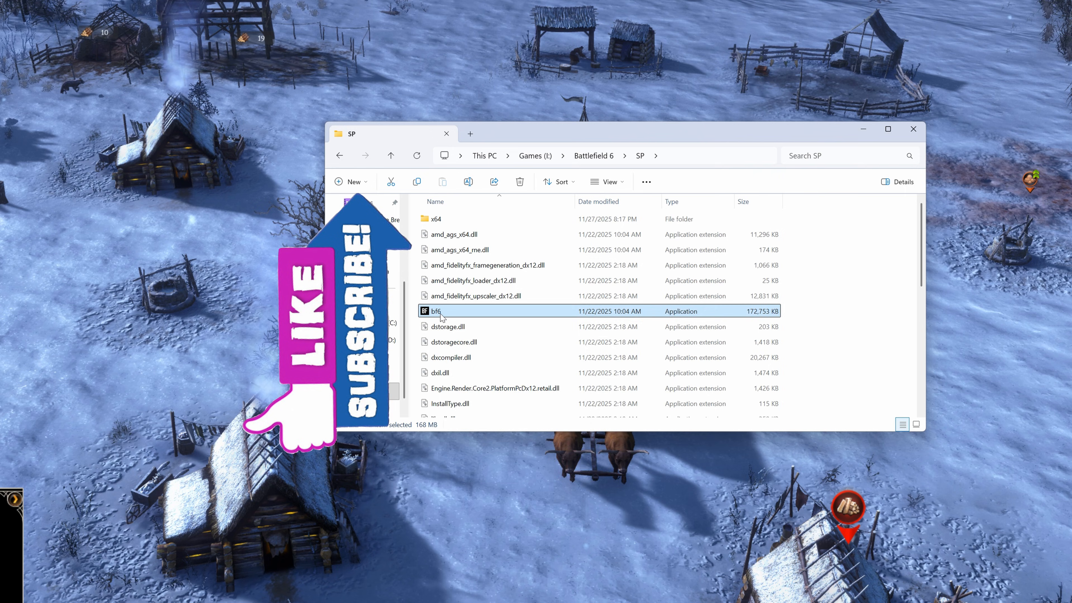
Run bf6 as administrator from the SP folder and approve the UAC prompt.
right_click(439, 311)
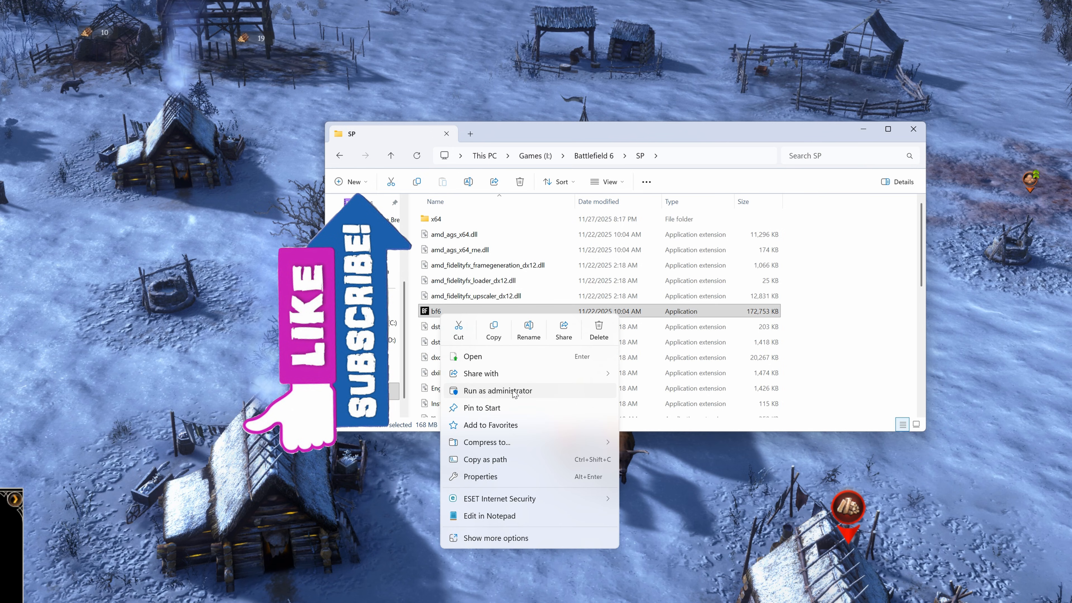
left_click(497, 391)
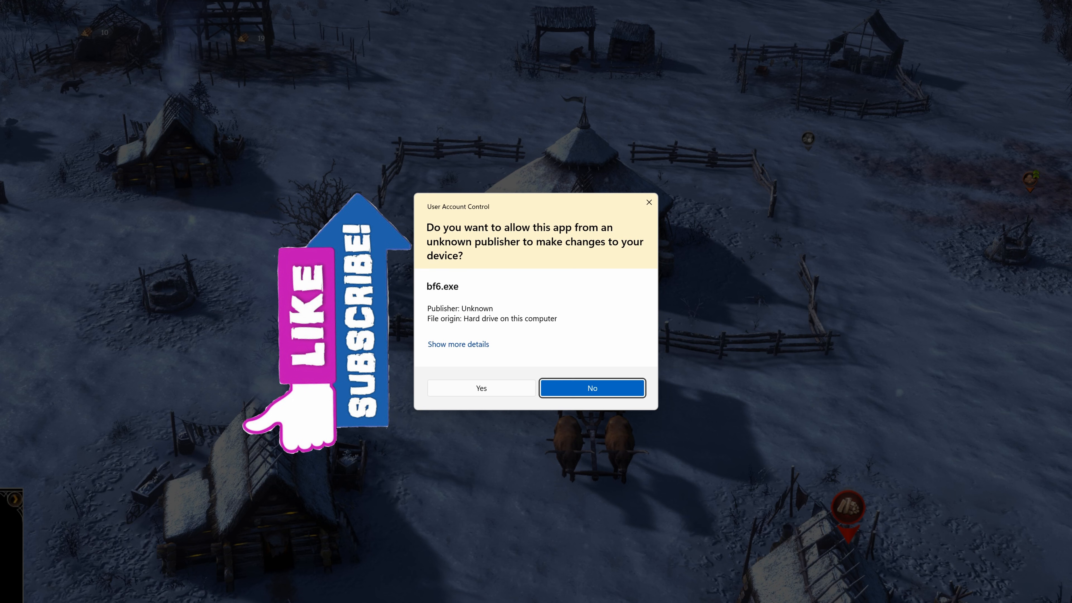
left_click(593, 388)
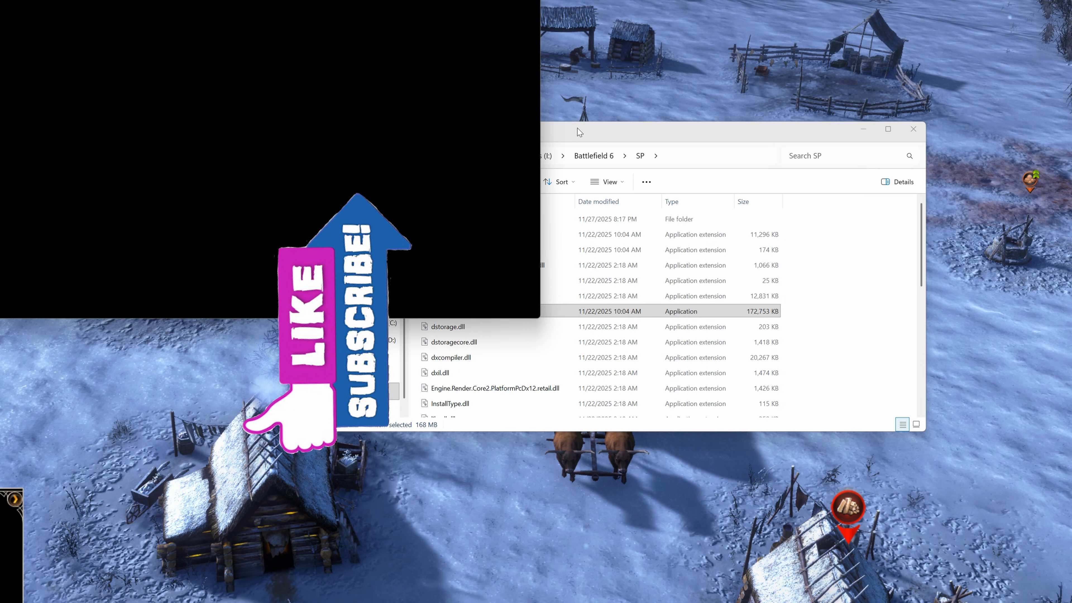
left_click(913, 129)
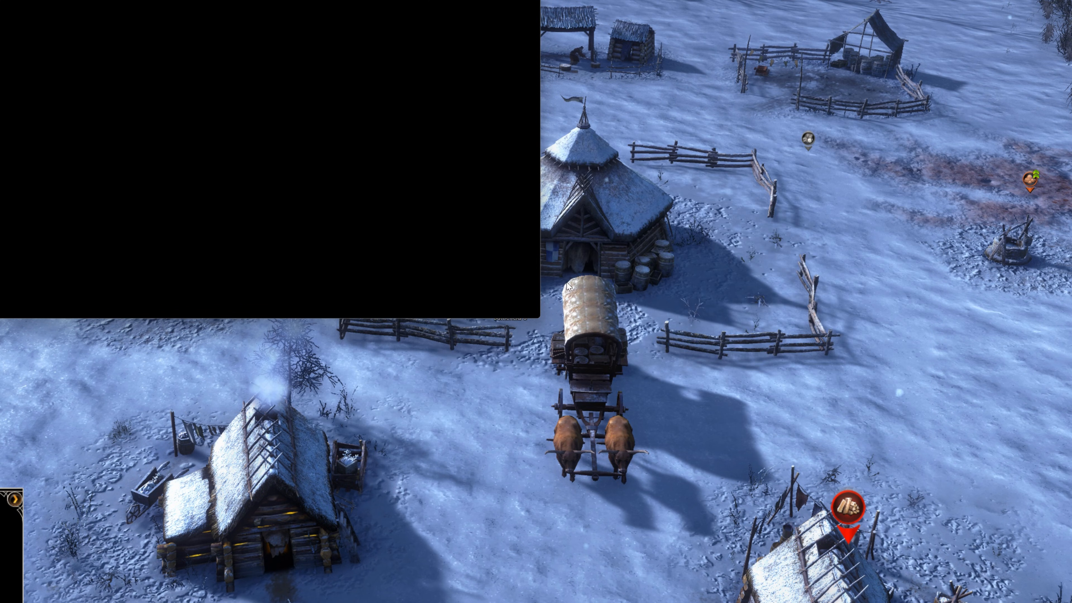
mouse_move(468, 309)
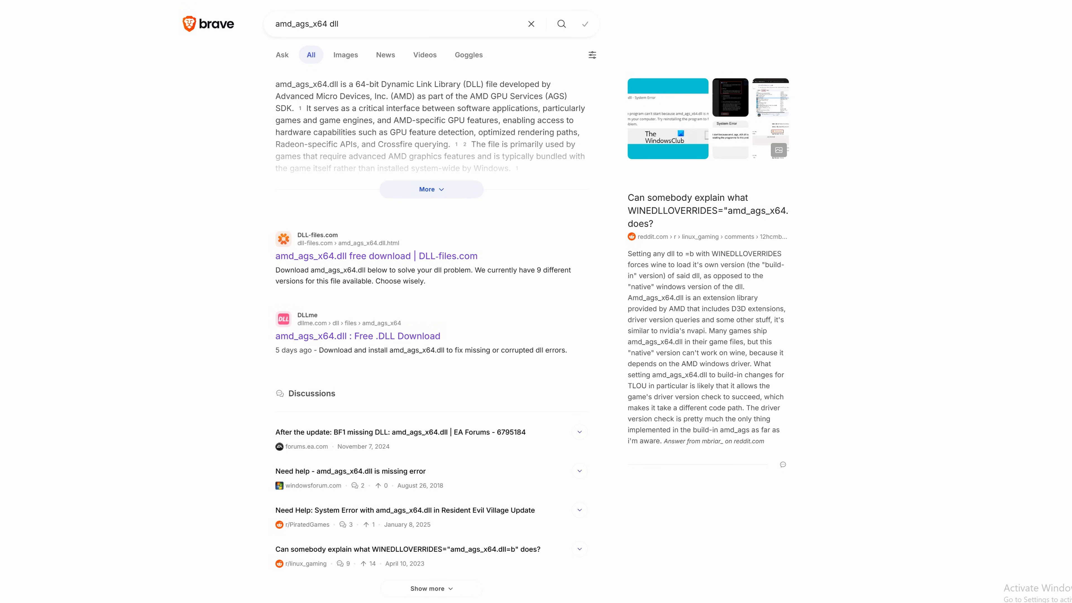
mouse_move(317, 258)
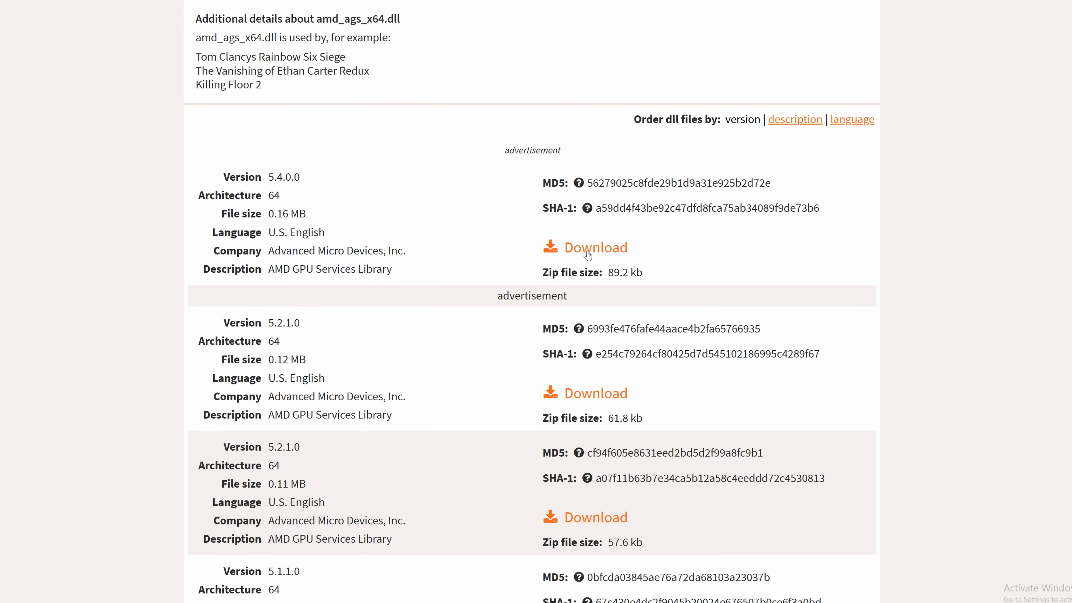
mouse_move(570, 251)
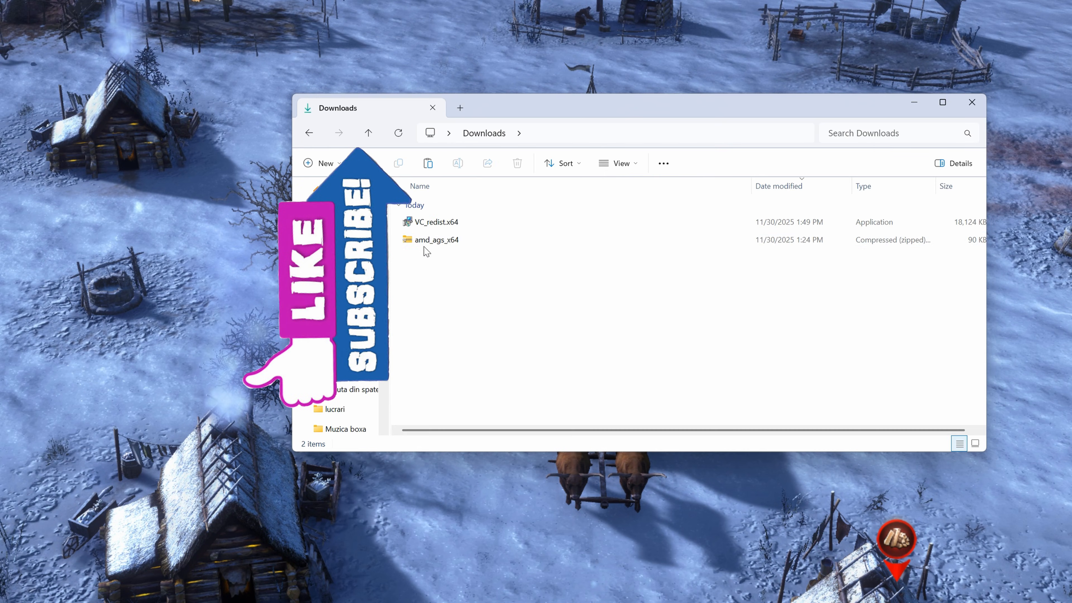
Open the downloaded amd_ags_x64 zip and select amd_ags_x64.dll inside it.
double_click(436, 240)
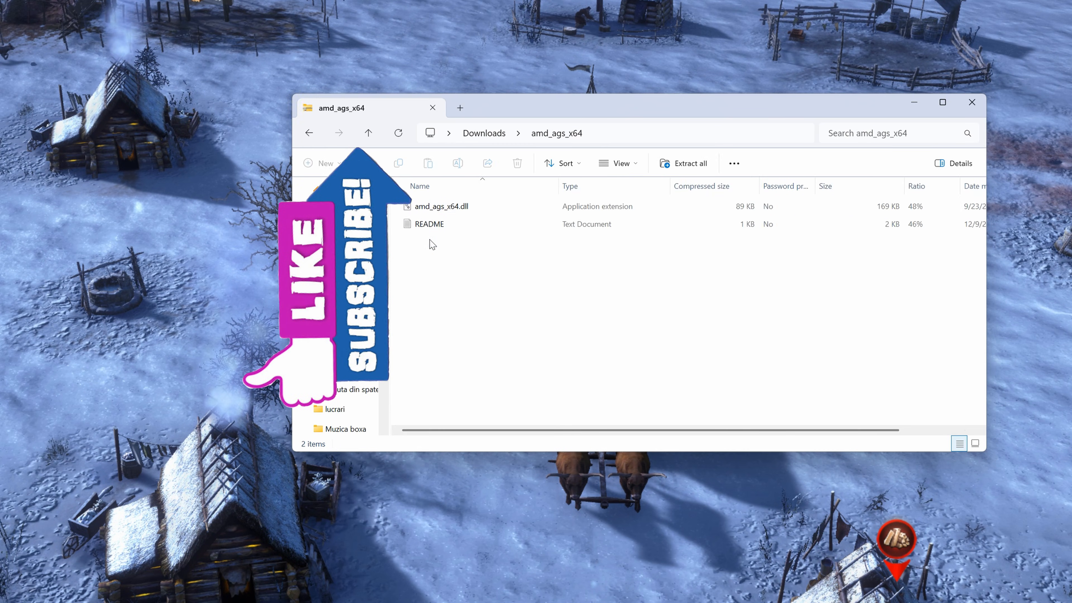
left_click(441, 206)
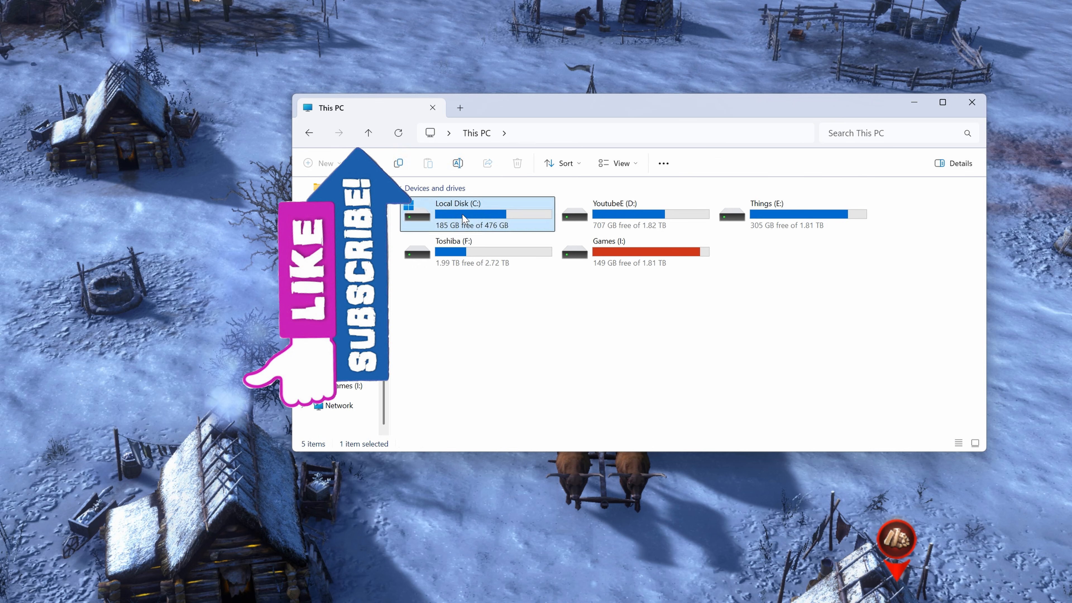
Show hidden items on Local Disk (C:) and go into the Windows folder.
double_click(463, 218)
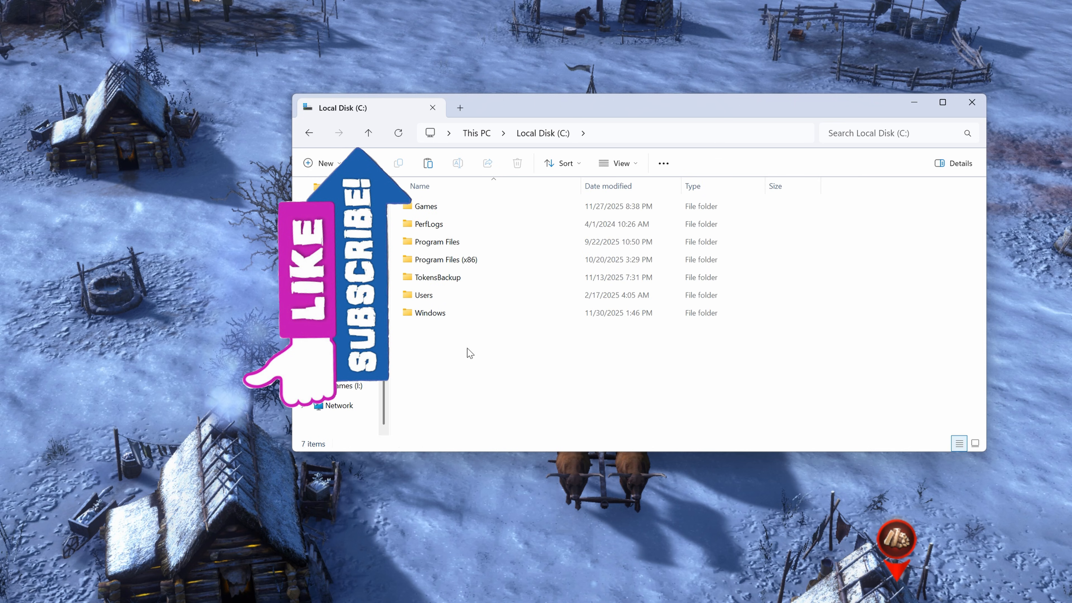
left_click(617, 163)
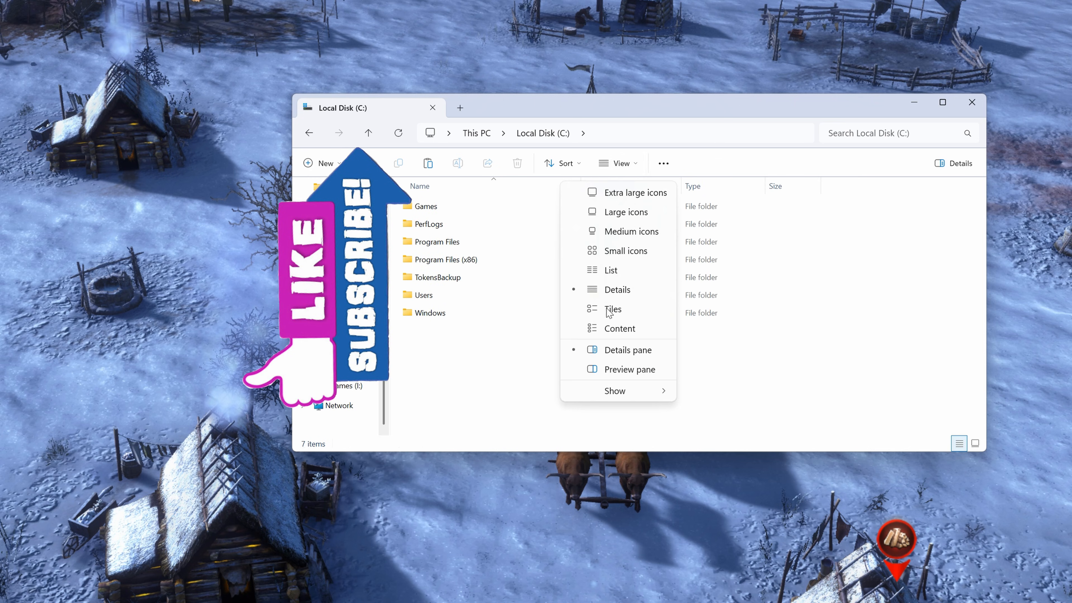
left_click(616, 289)
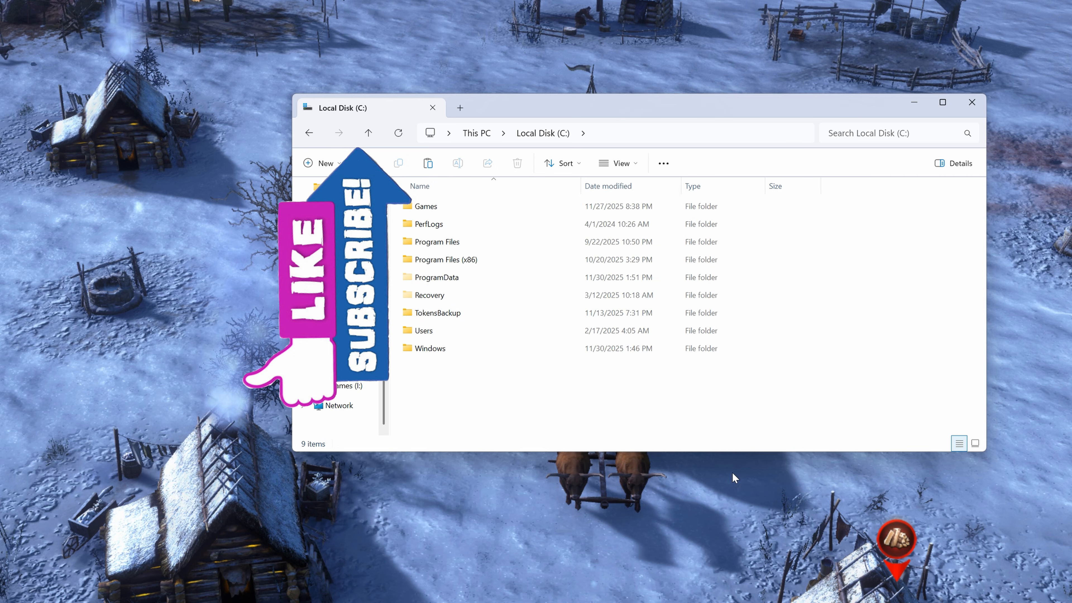
left_click(432, 348)
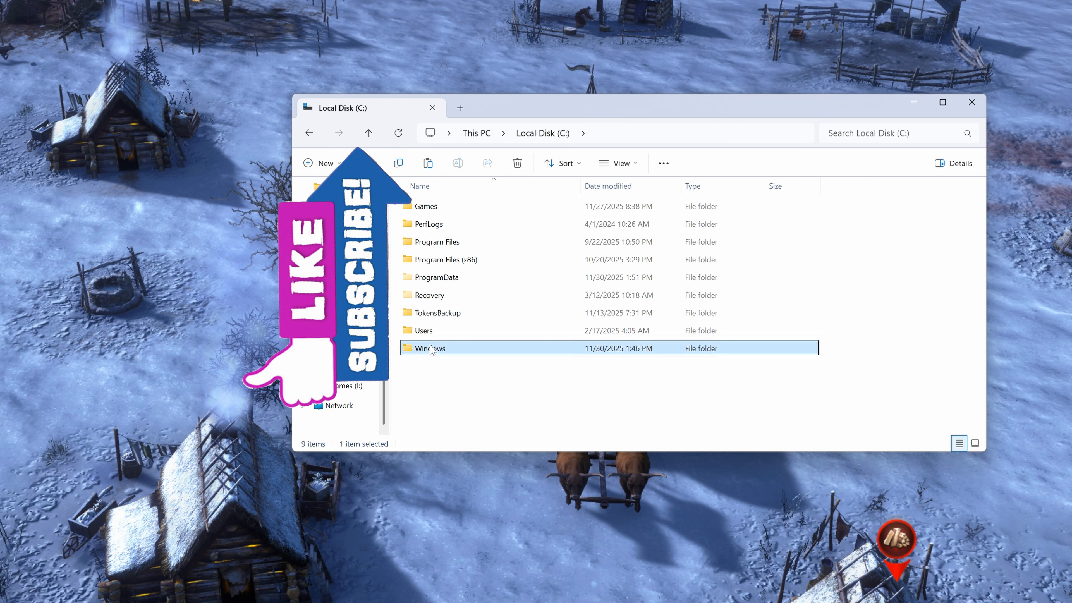
double_click(430, 348)
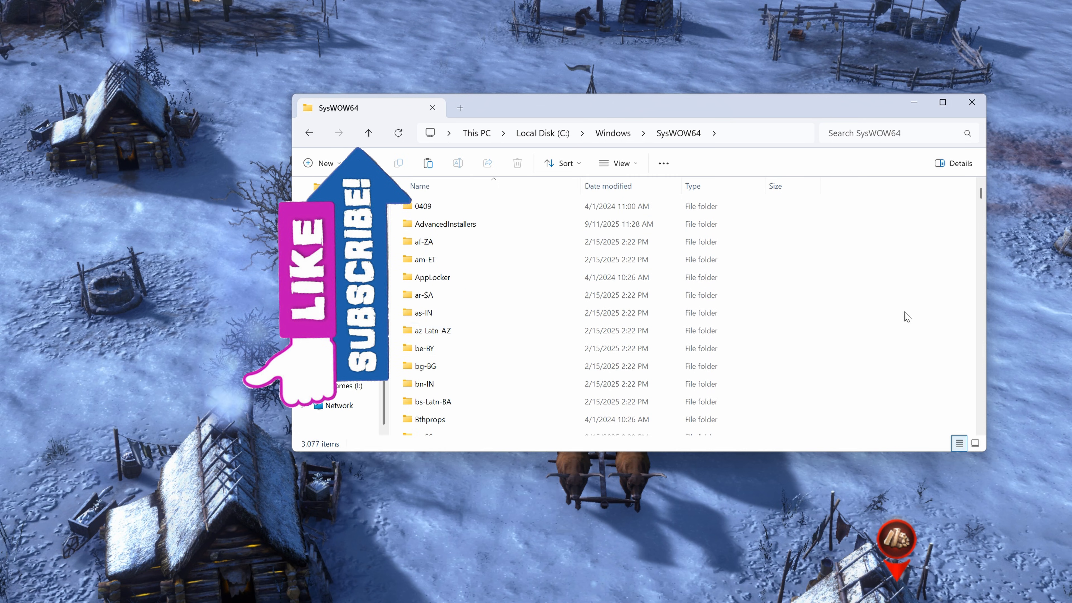
Paste amd_ags_x64.dll into SysWOW64, granting administrator permission for the copy.
right_click(906, 318)
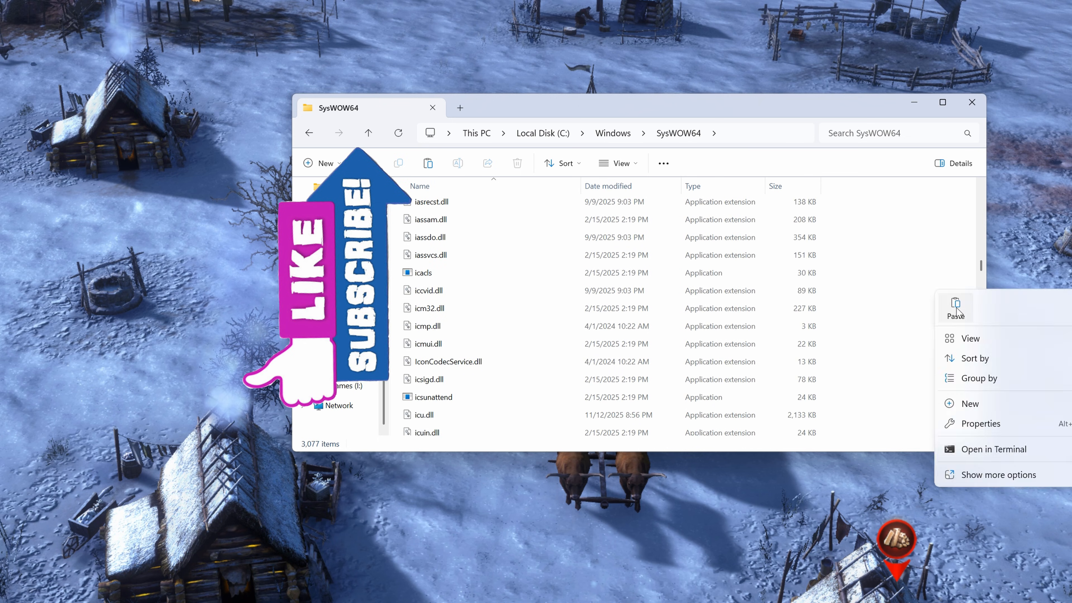
left_click(956, 308)
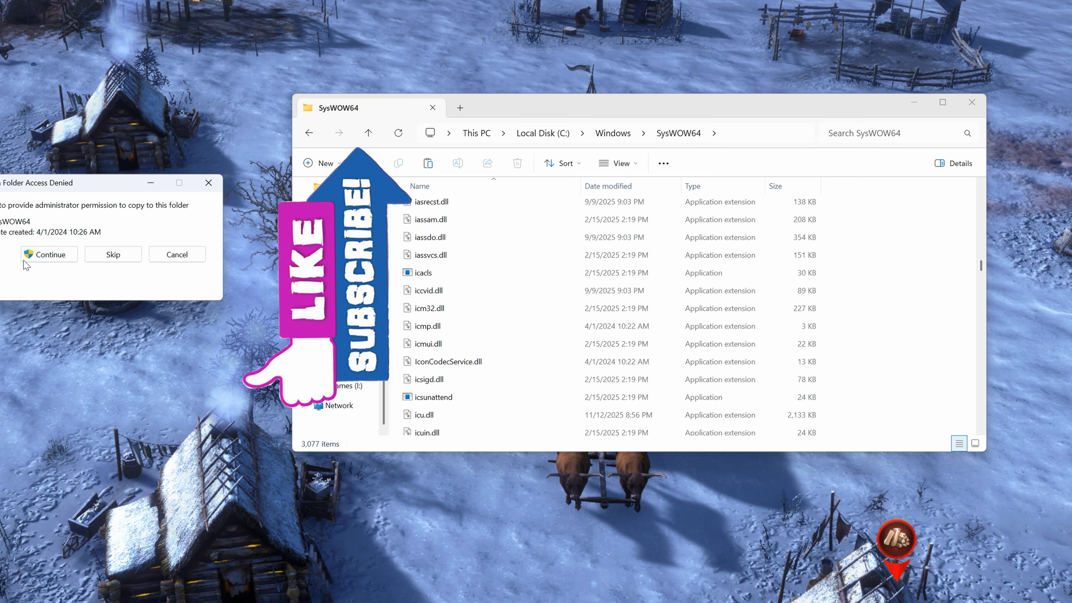
left_click(49, 254)
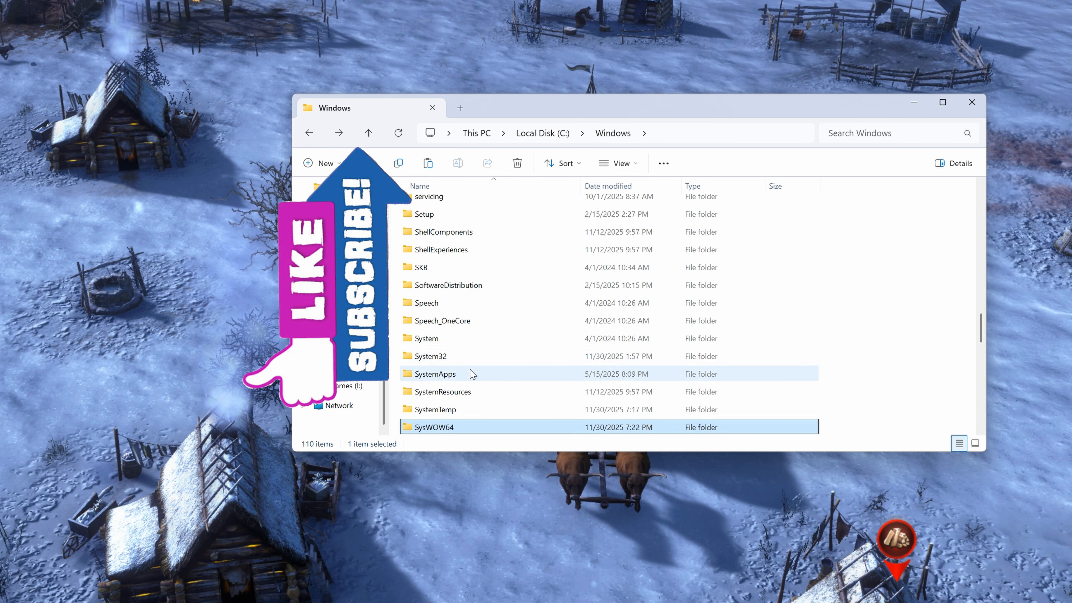
Paste amd_ags_x64.dll into System32 and resolve the existing-file replace prompt.
double_click(431, 356)
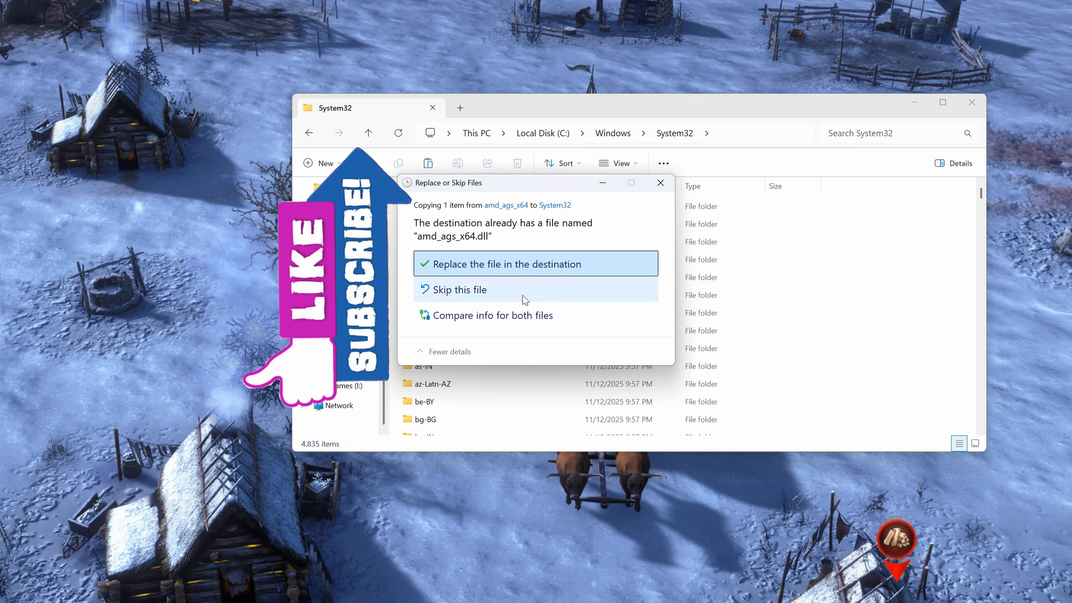
left_click(507, 264)
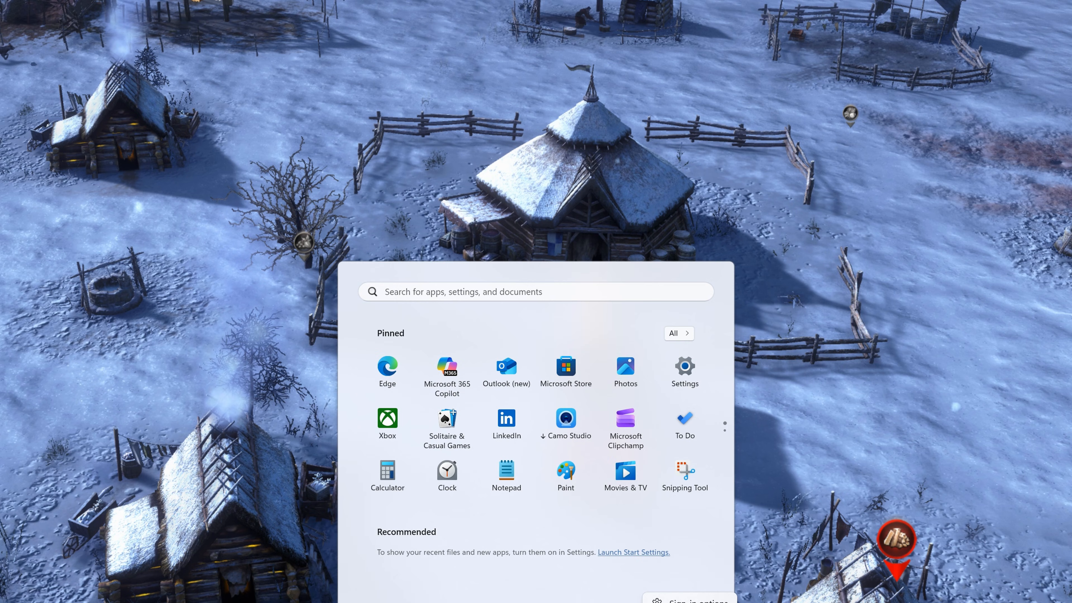
mouse_move(871, 579)
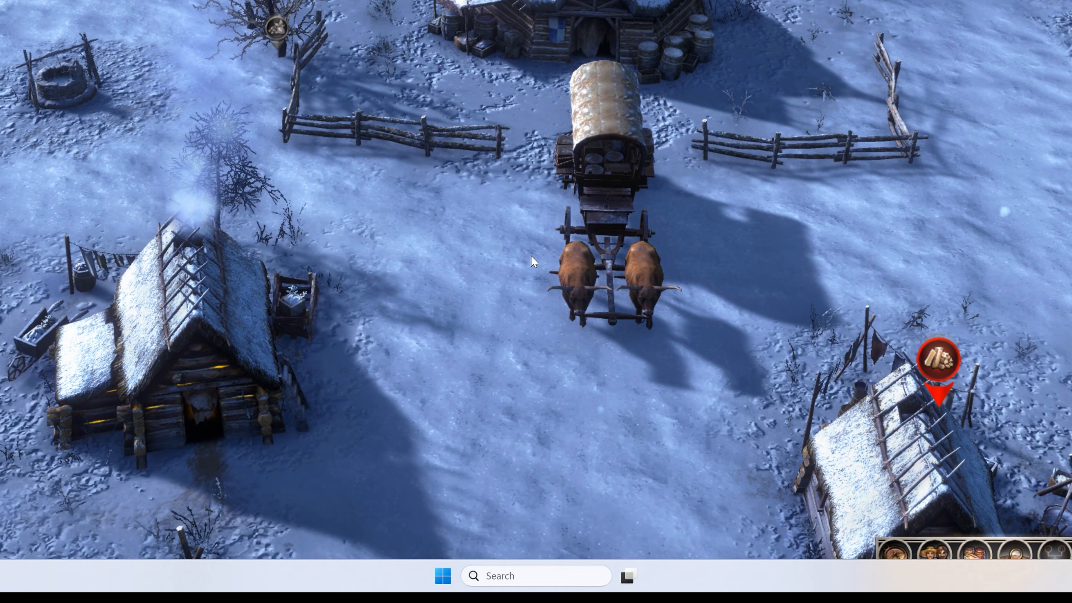
Search the Start menu for 'cmd' to find Command Prompt.
left_click(443, 576)
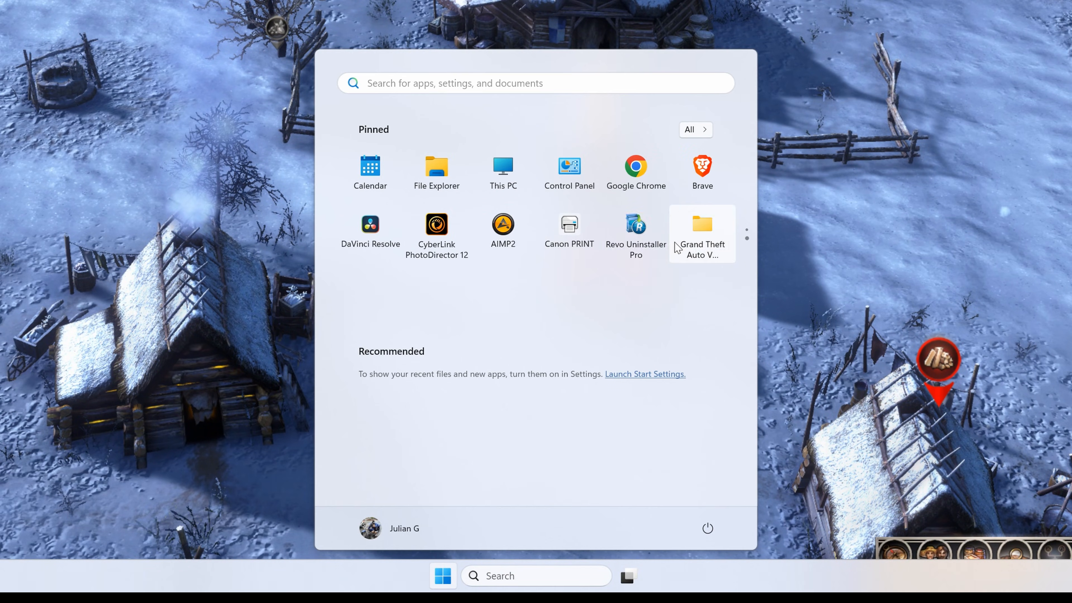
mouse_move(550, 360)
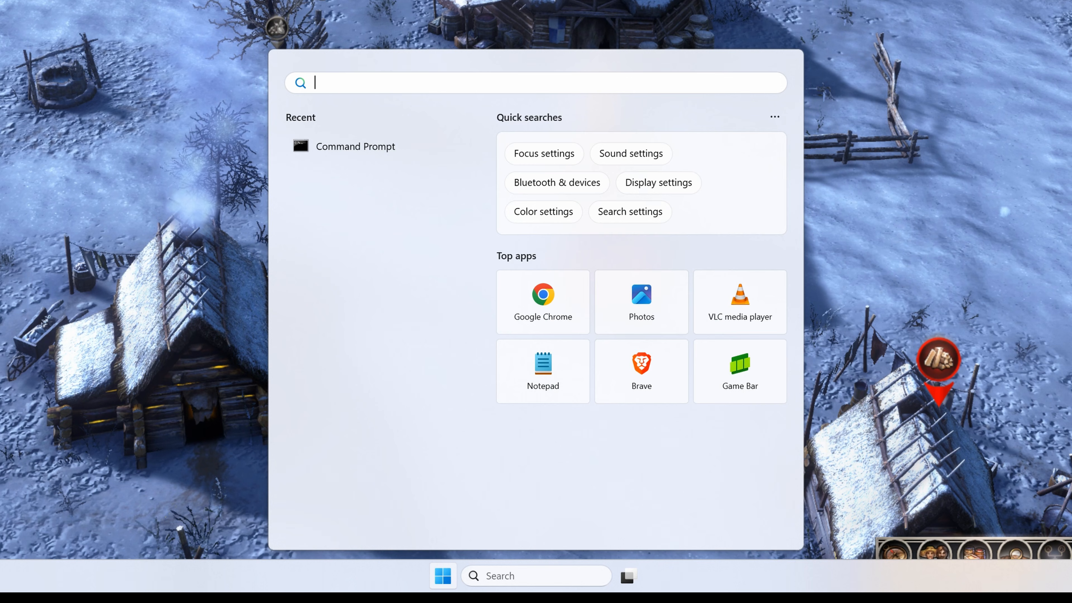
type("cmd")
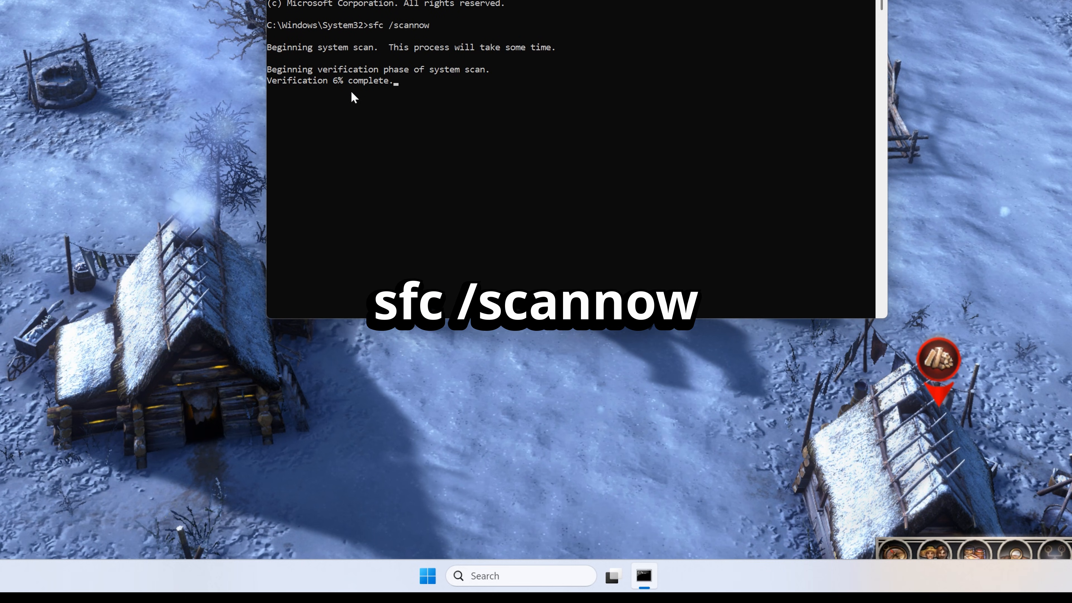
mouse_move(500, 95)
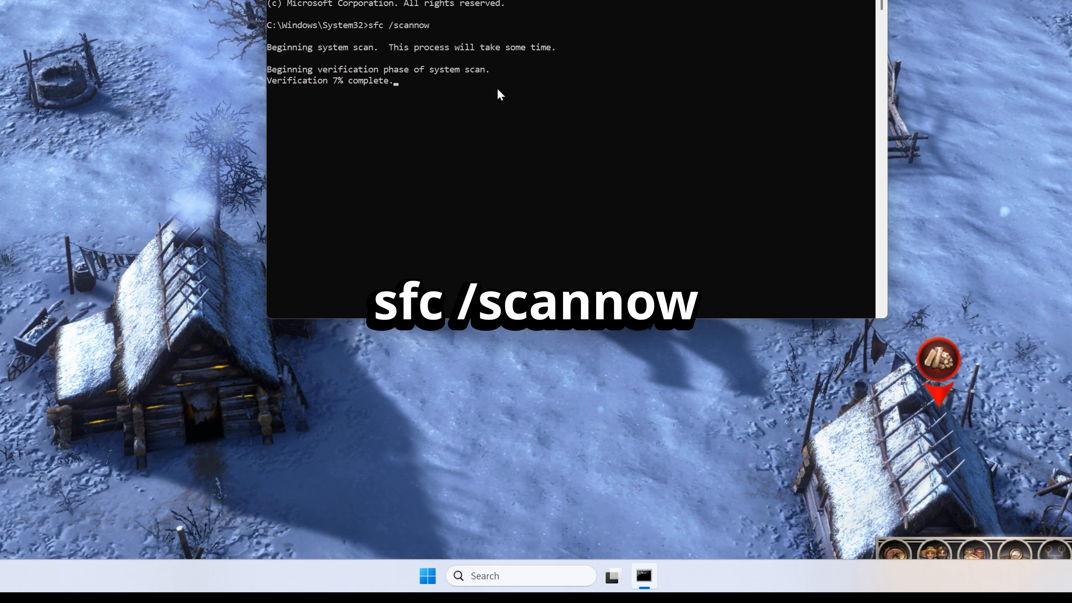
mouse_move(287, 89)
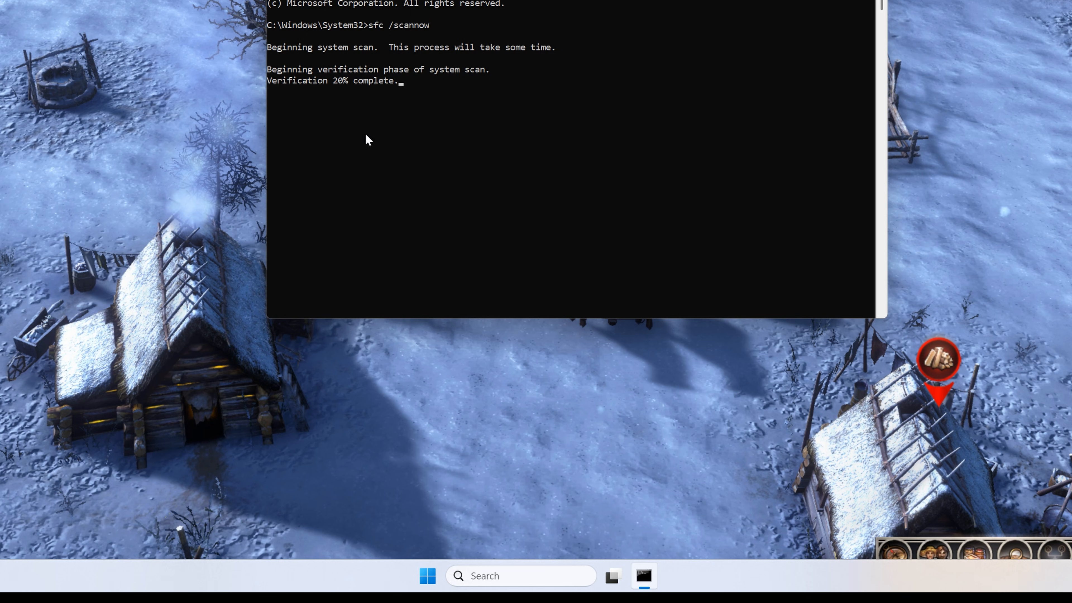
mouse_move(338, 181)
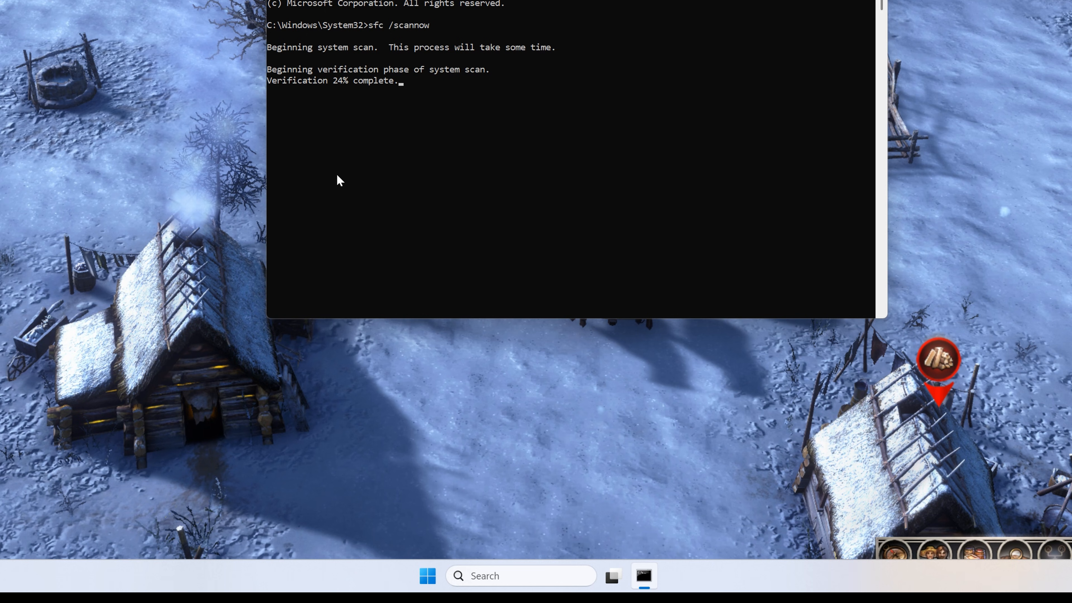
mouse_move(350, 189)
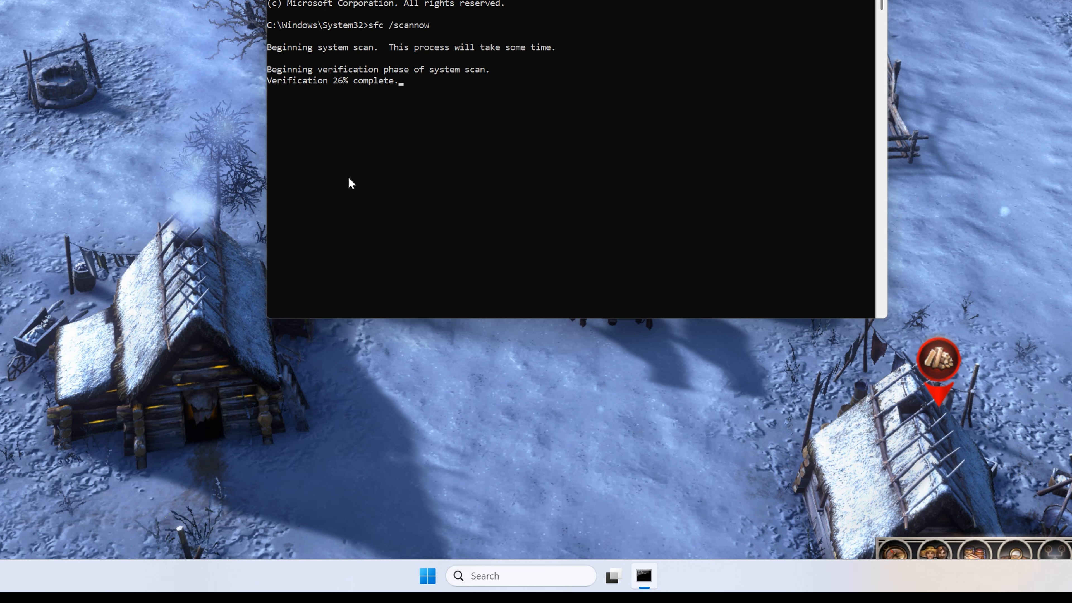
mouse_move(206, 216)
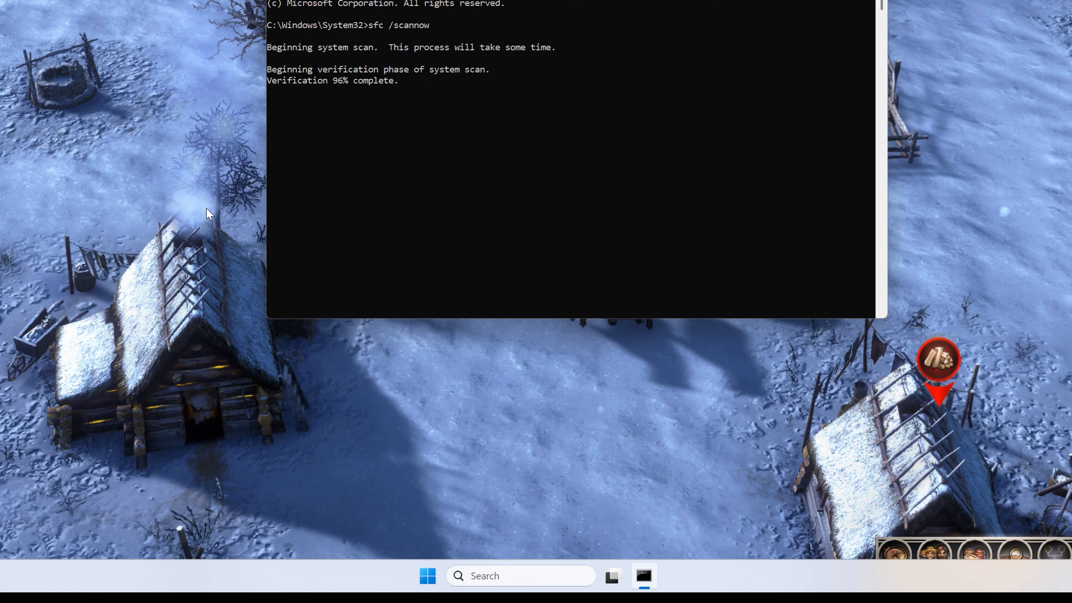
mouse_move(469, 138)
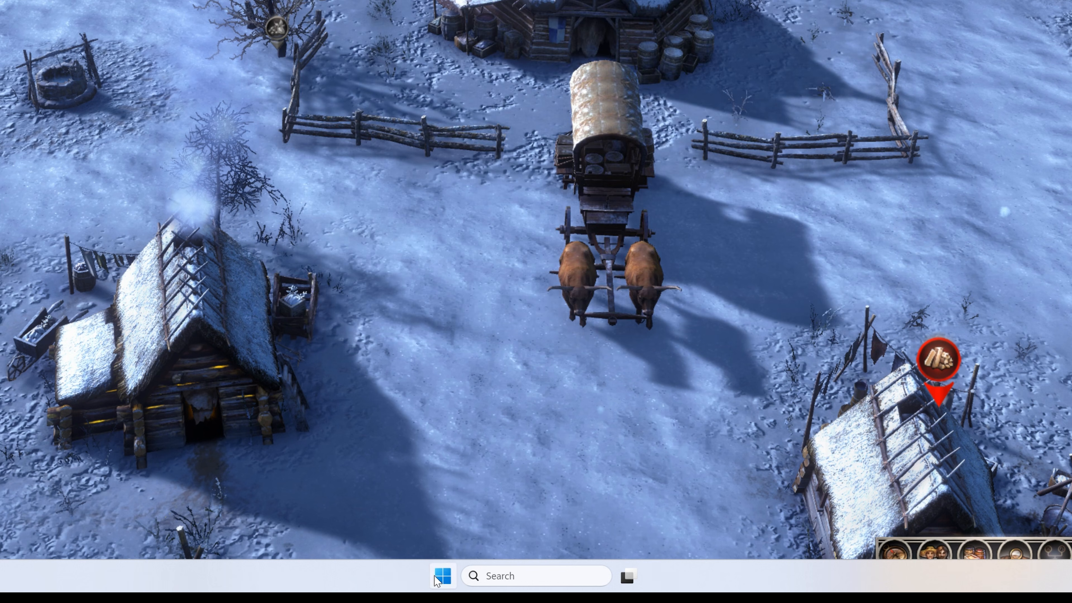
After the sfc scan reaches 96%, bring up the Start menu's power options.
left_click(443, 576)
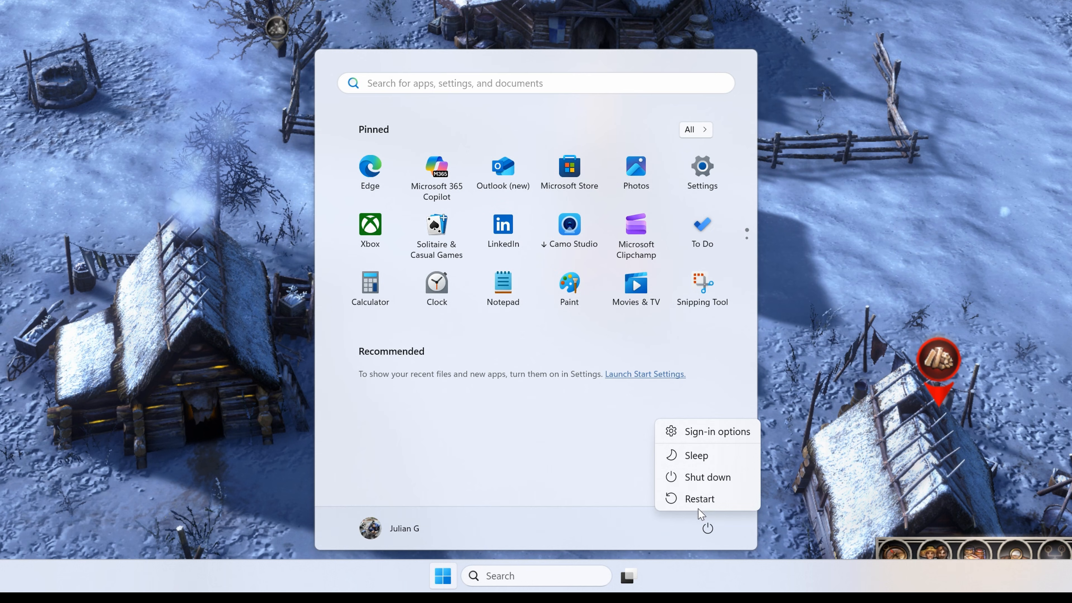
mouse_move(959, 347)
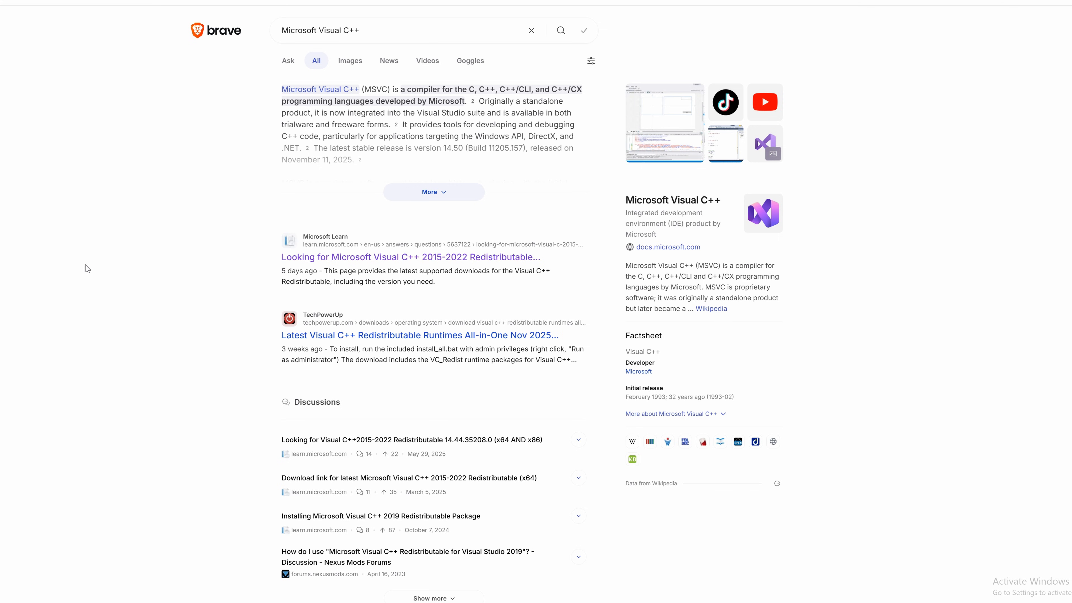
Download vc_redist.x64.exe from the Microsoft Learn accepted answer.
left_click(393, 257)
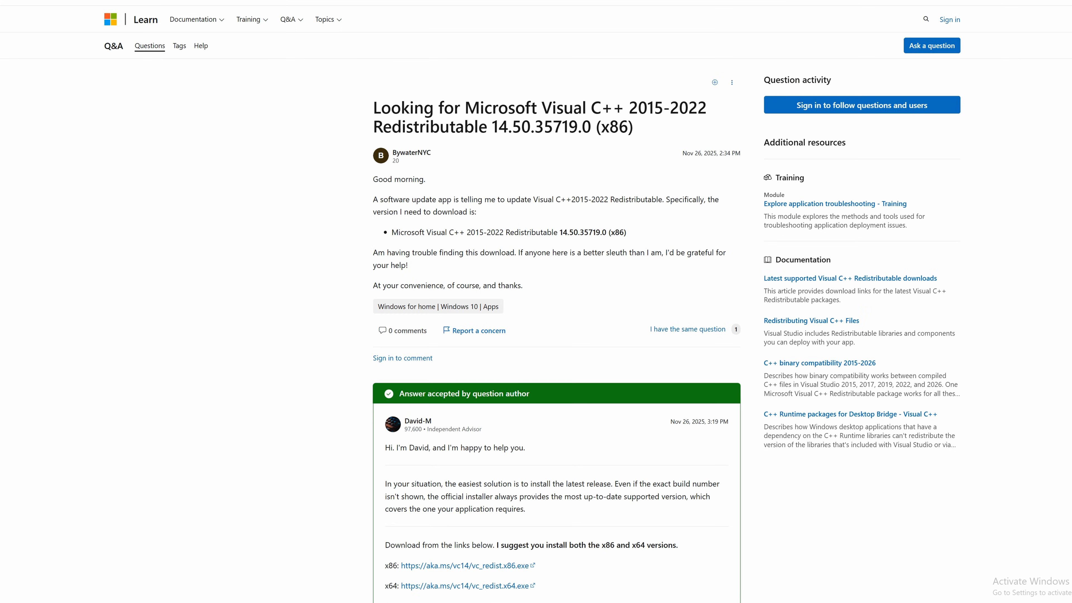
scroll("down", 3)
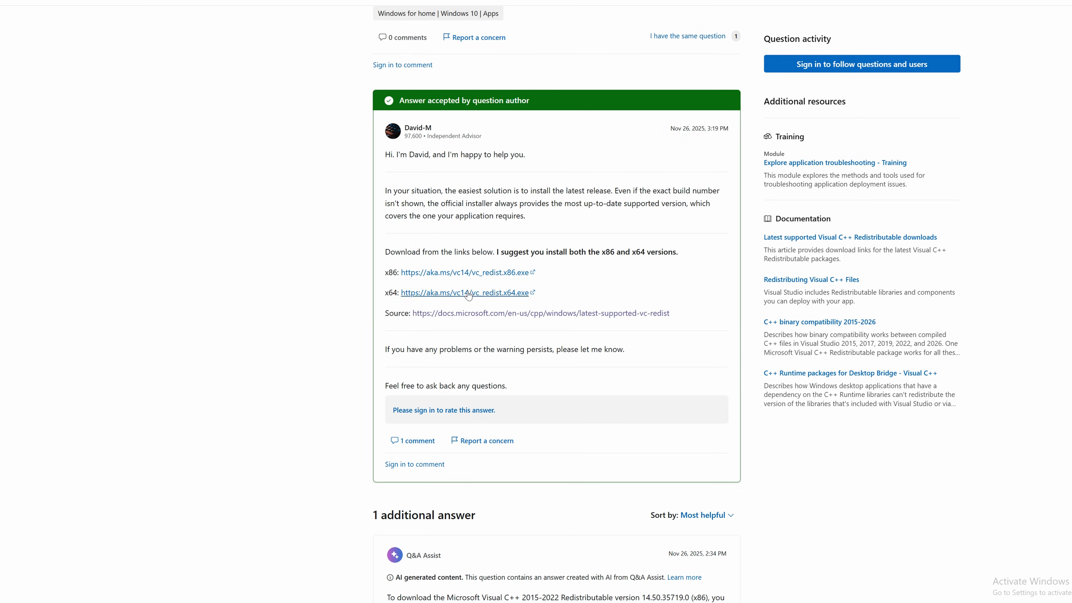
left_click(464, 292)
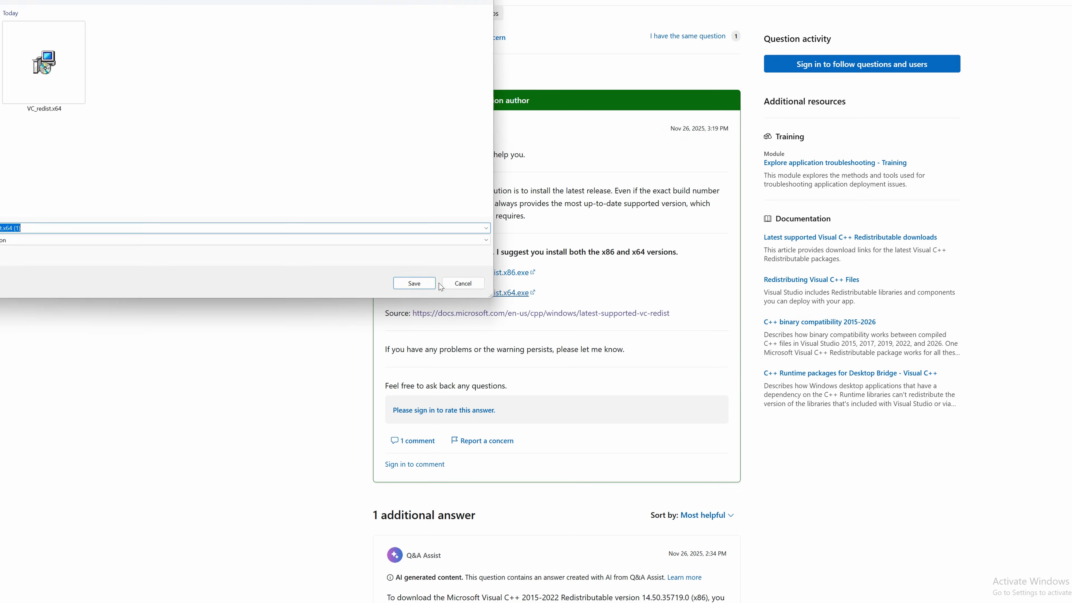
mouse_move(72, 131)
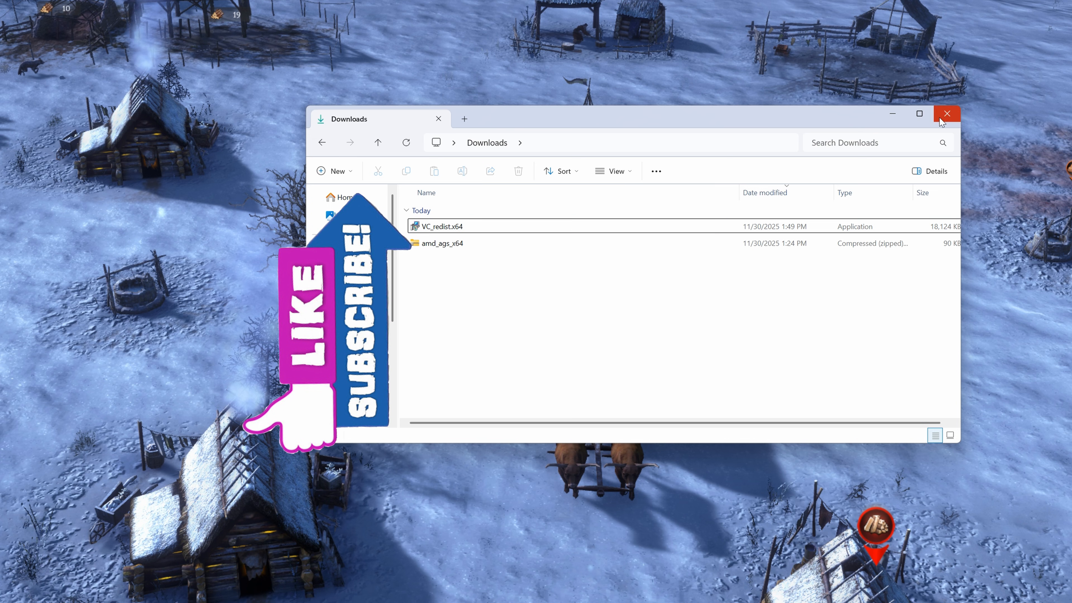
Close Downloads and open the Battlefield shortcut's file location to reach bf6 in SP.
left_click(947, 114)
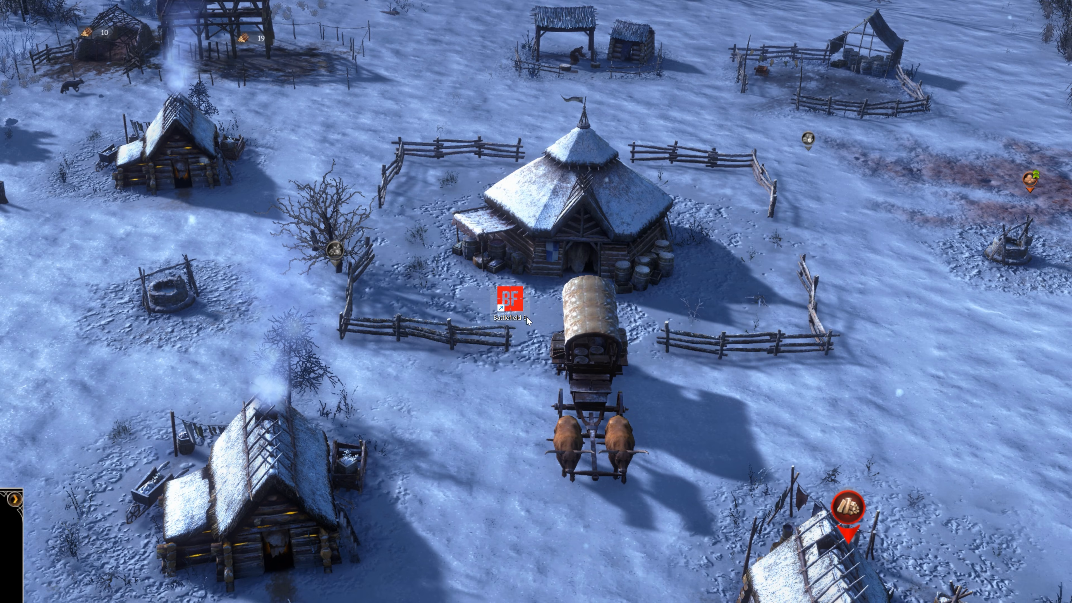
right_click(510, 300)
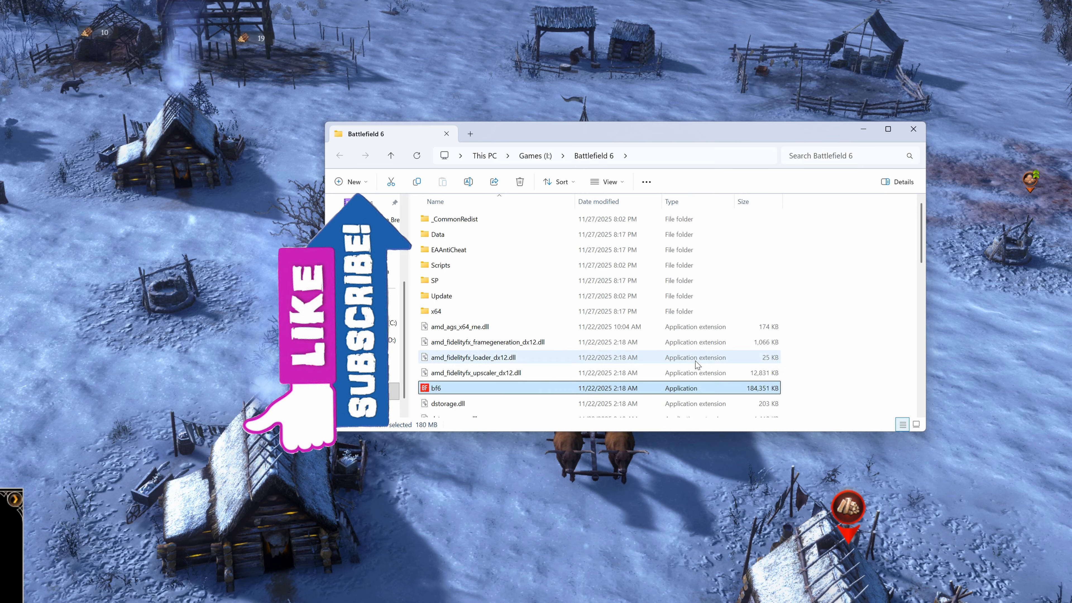
mouse_move(503, 354)
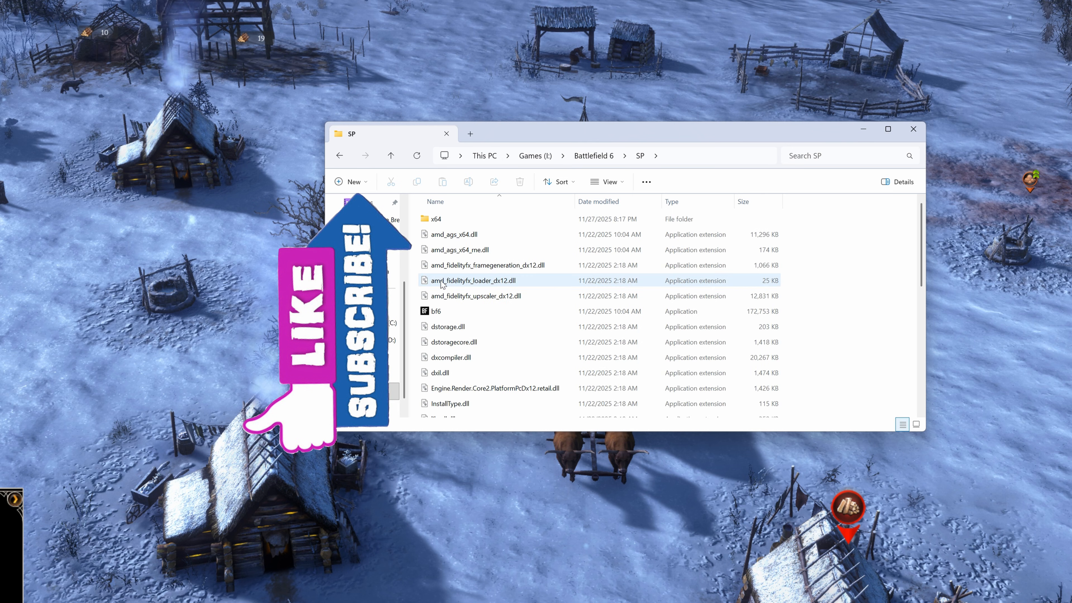
left_click(439, 311)
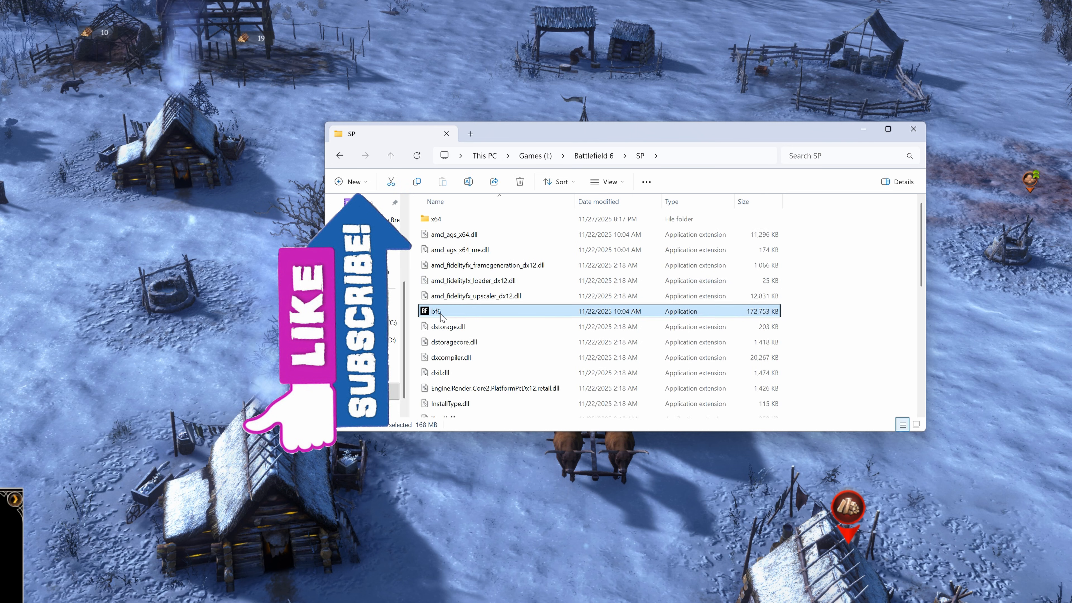
Run bf6 as administrator and allow it to make changes, opening the game window.
right_click(440, 311)
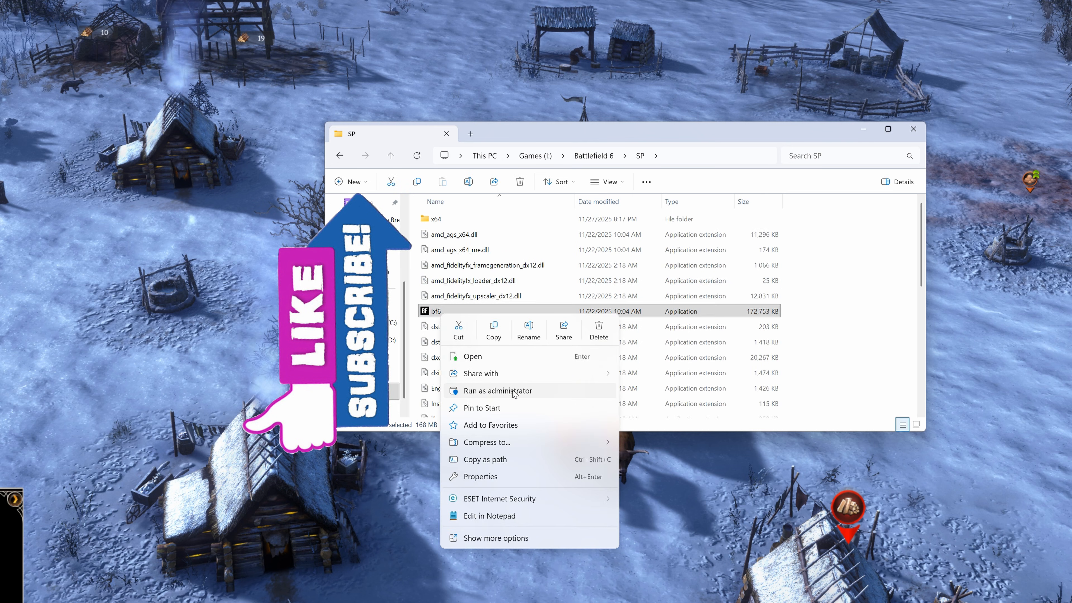
left_click(497, 391)
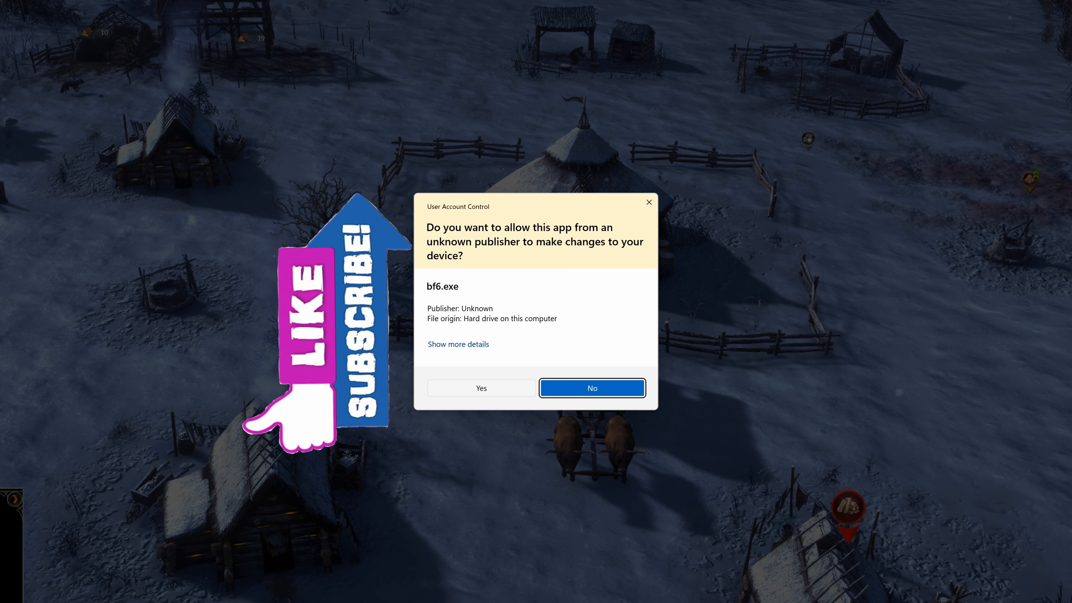
left_click(592, 388)
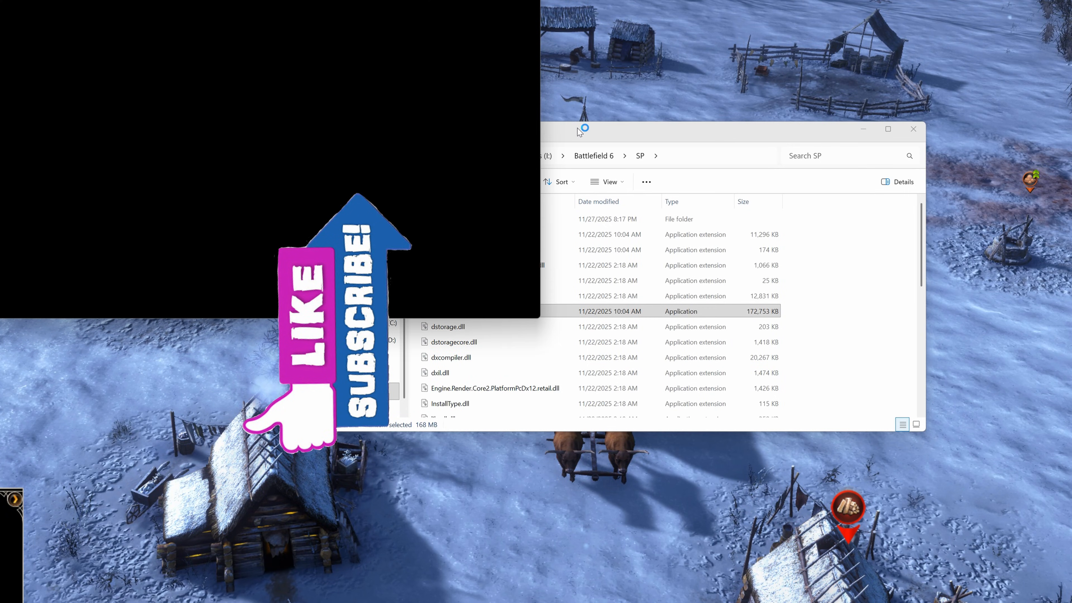
left_click(913, 129)
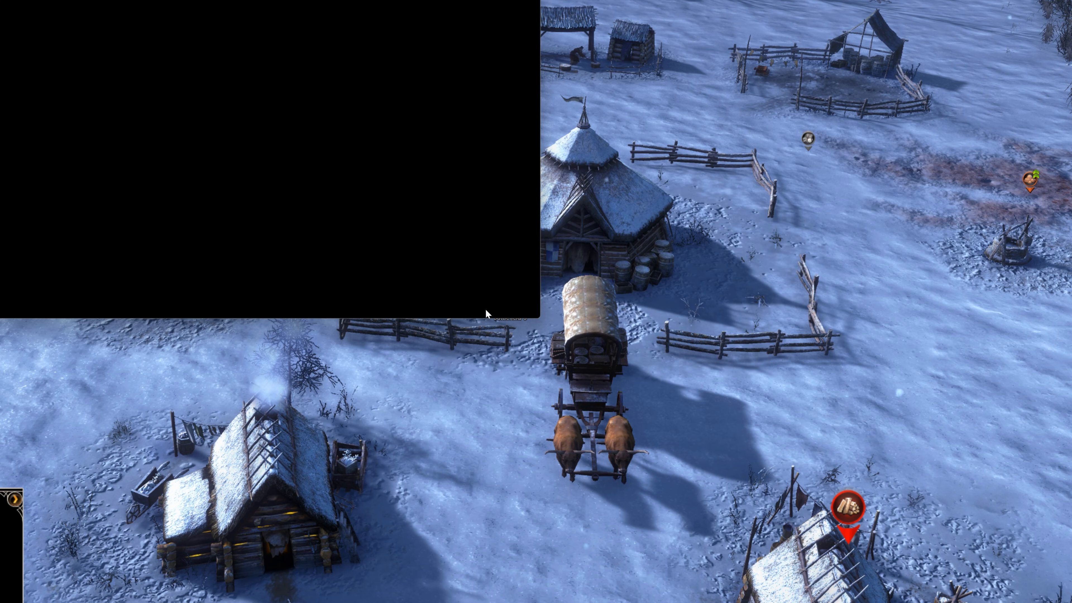
mouse_move(466, 308)
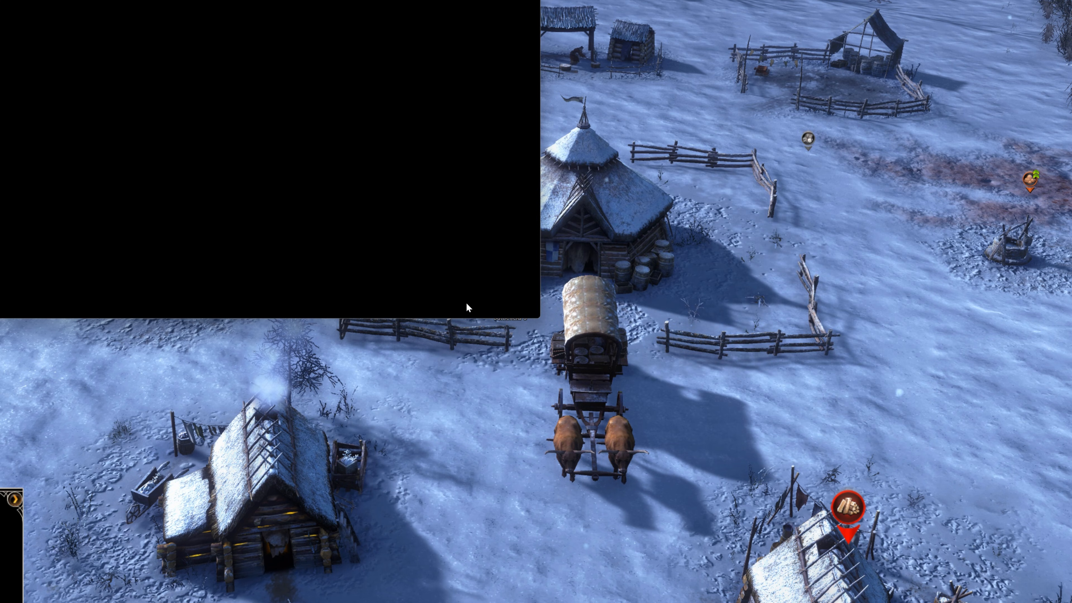